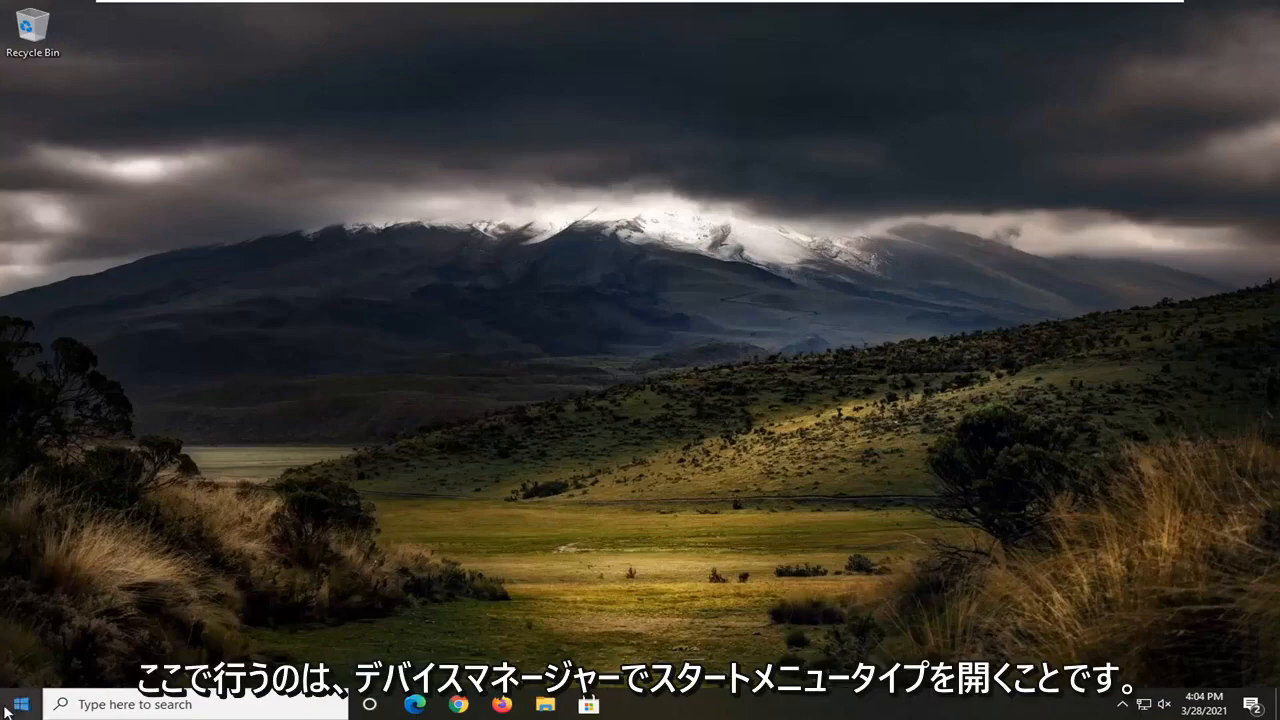
Search 'device' to reach Device Manager and right-click High Definition Audio Device.
{"action": "type", "text": "device"}
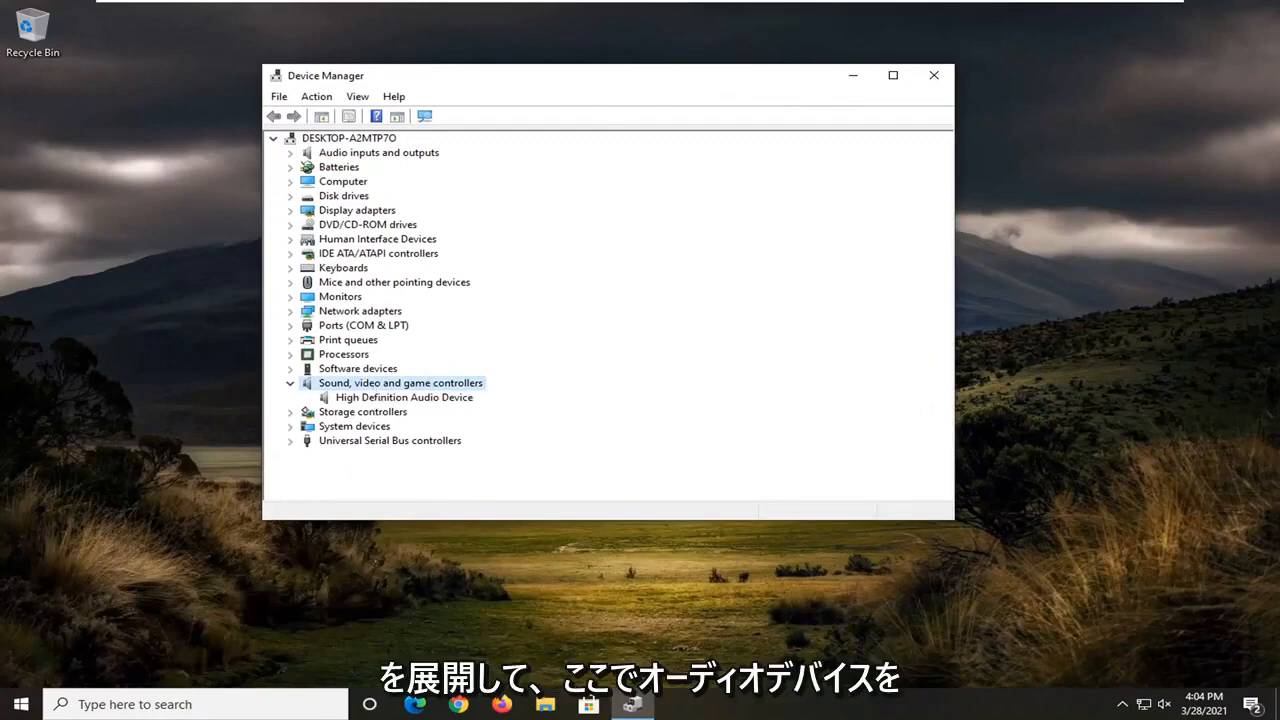
{"action": "right_click", "coordinate": [404, 397]}
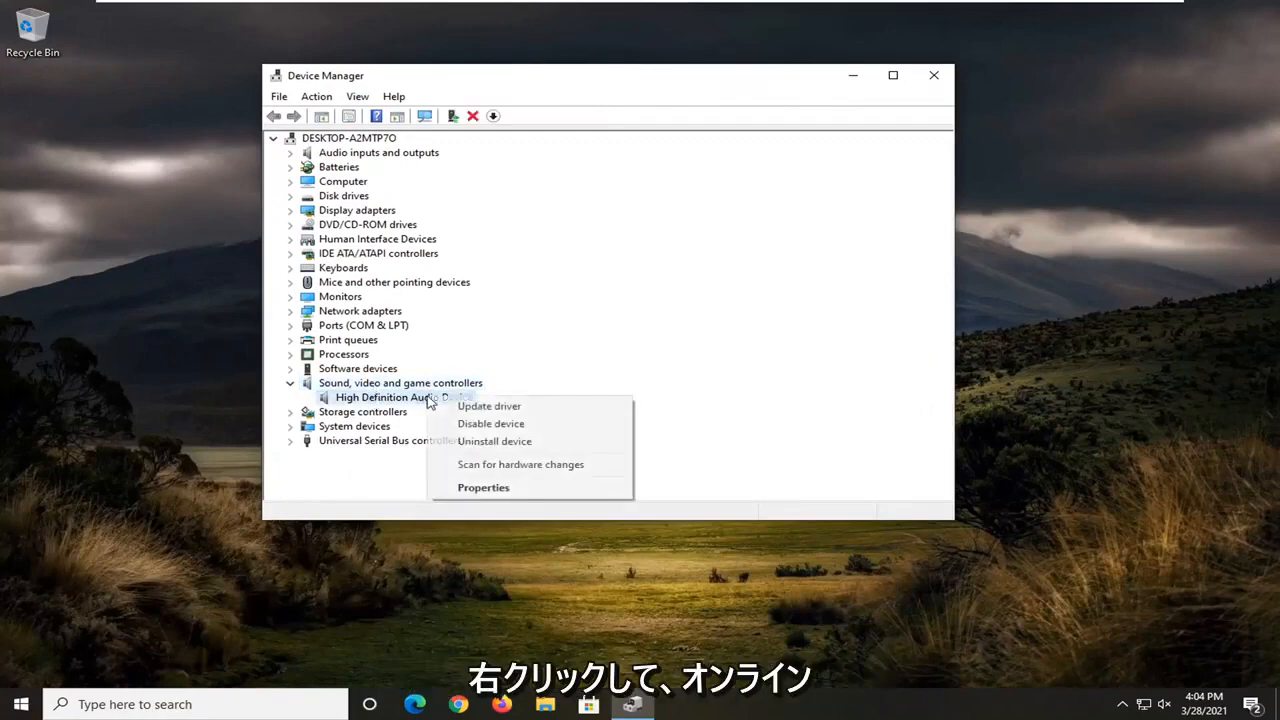
Reinstall the High Definition Audio Device driver by picking it from the computer's driver list.
{"action": "left_click", "coordinate": [489, 405]}
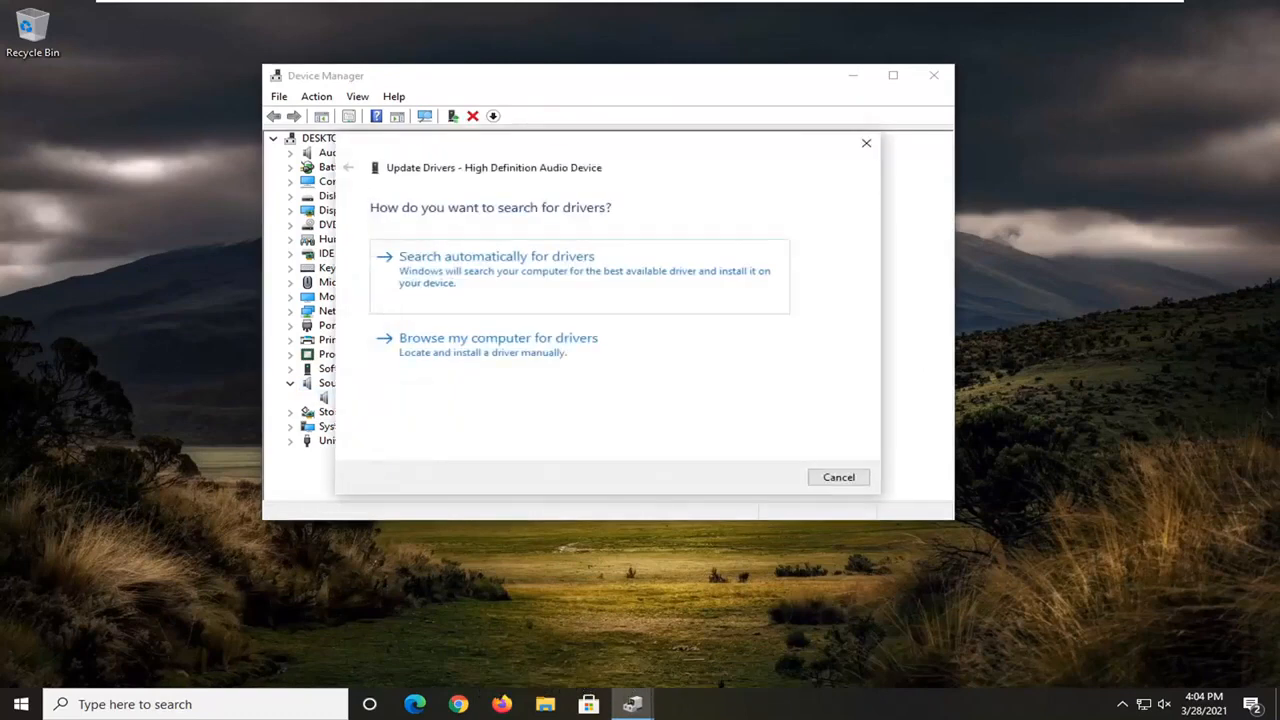
{"action": "left_click", "coordinate": [496, 256]}
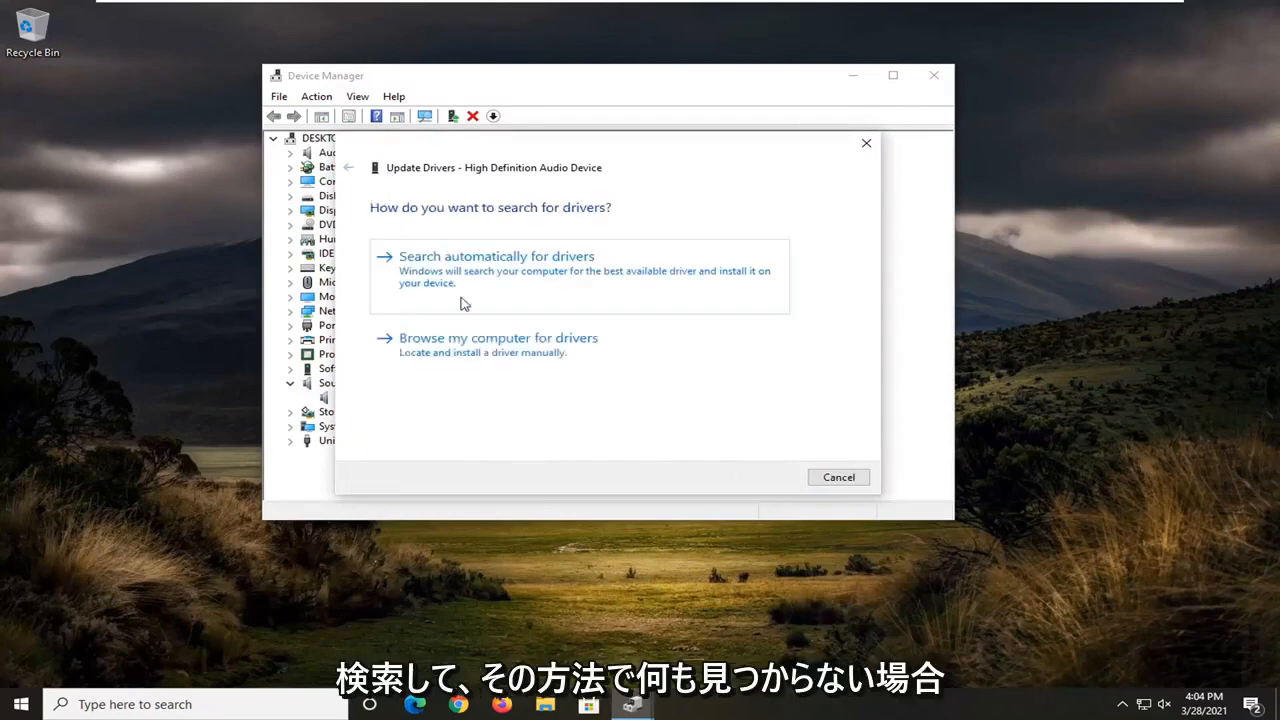
{"action": "mouse_move", "coordinate": [478, 352]}
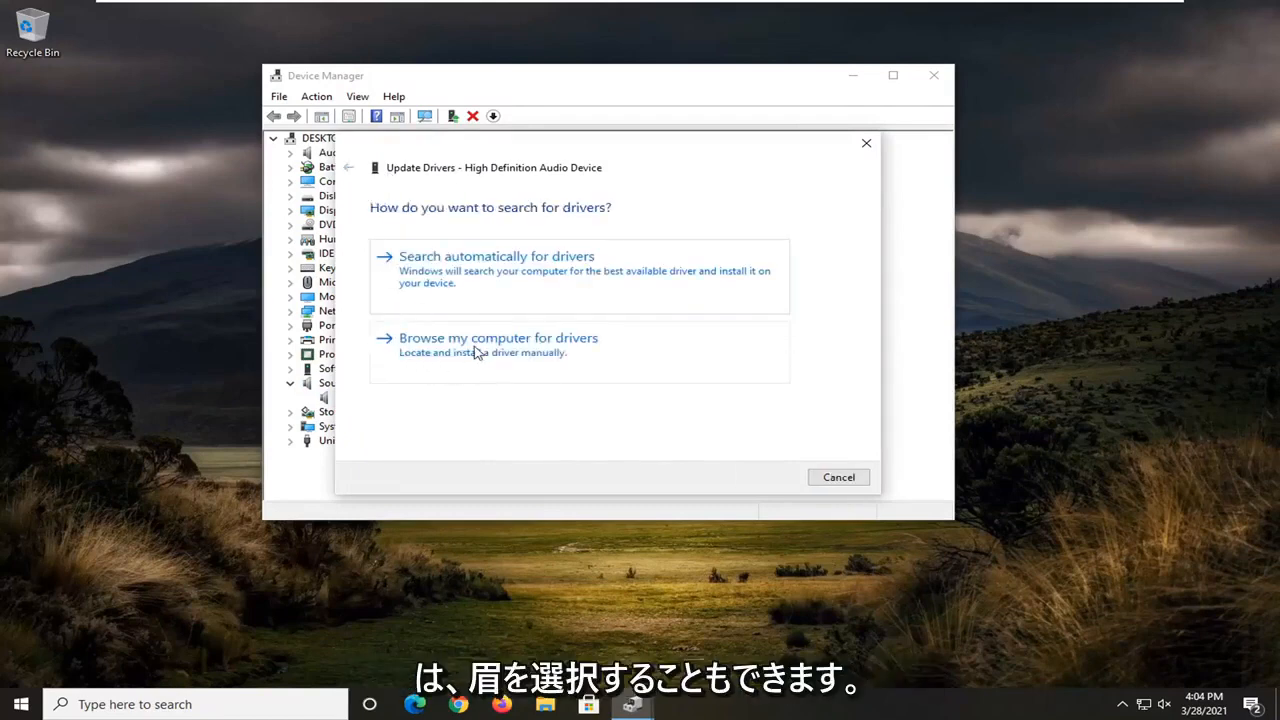
{"action": "left_click", "coordinate": [497, 337]}
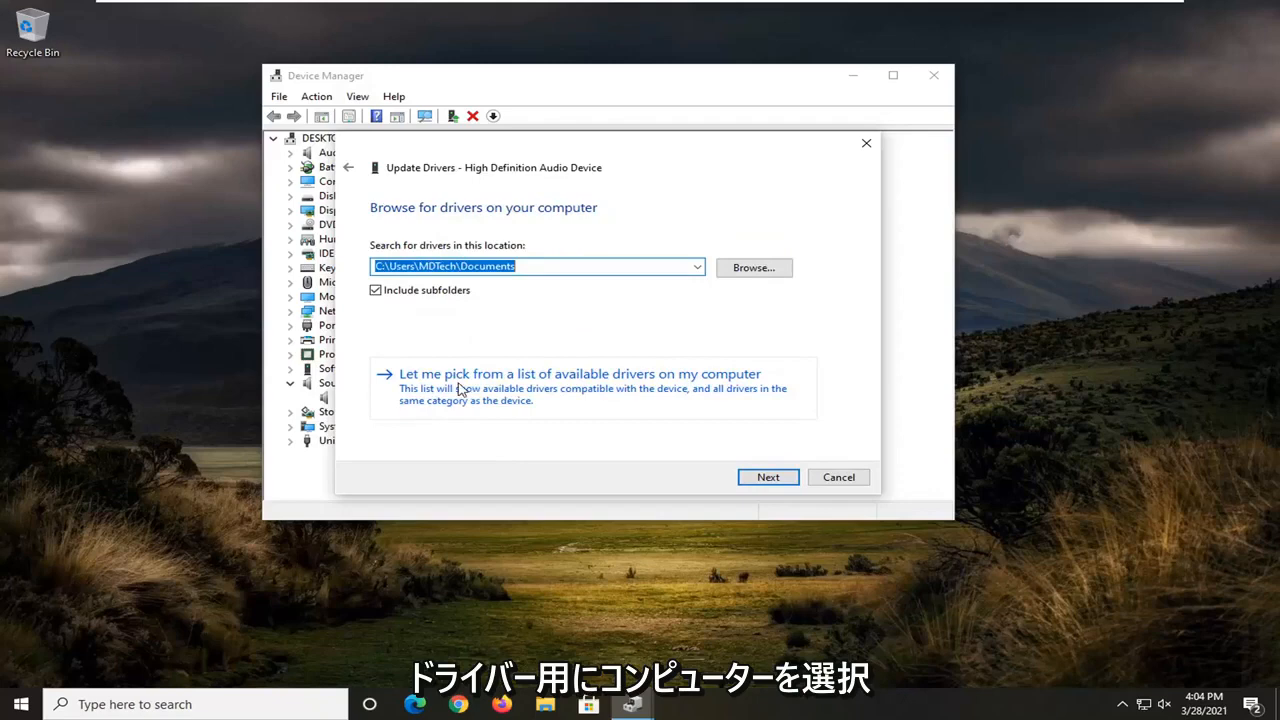
{"action": "mouse_move", "coordinate": [712, 386]}
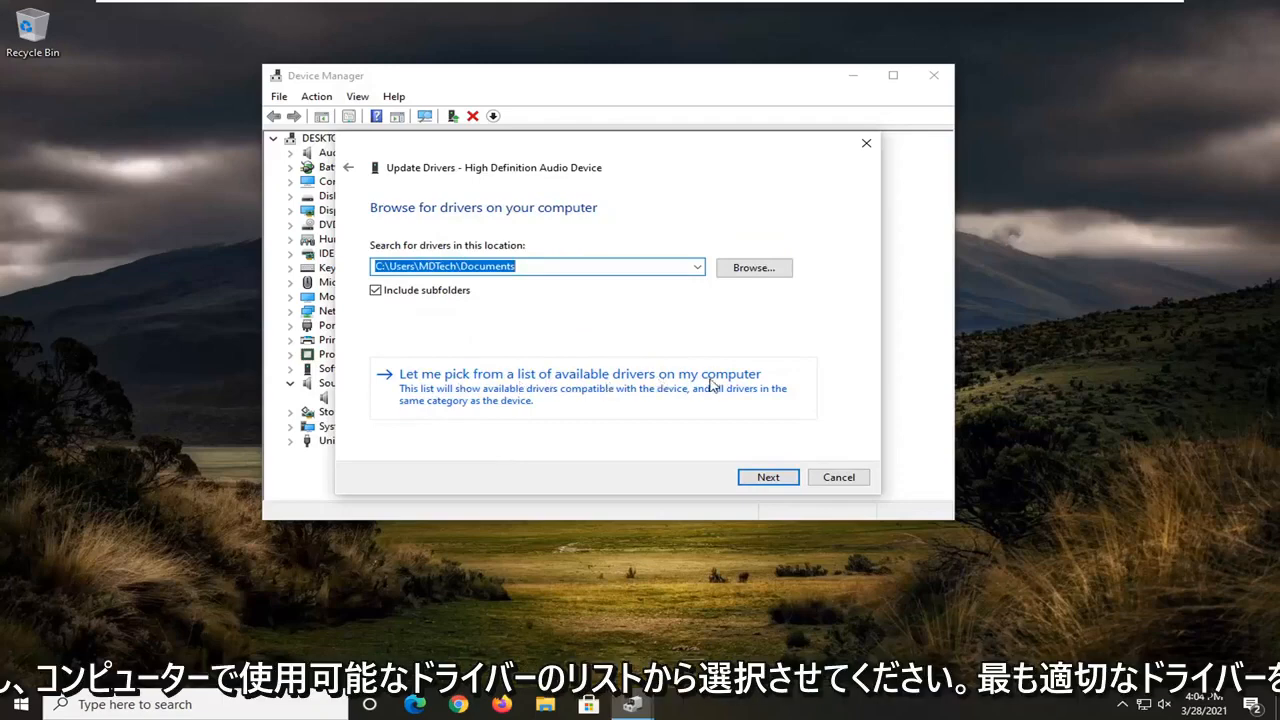
{"action": "left_click", "coordinate": [579, 373]}
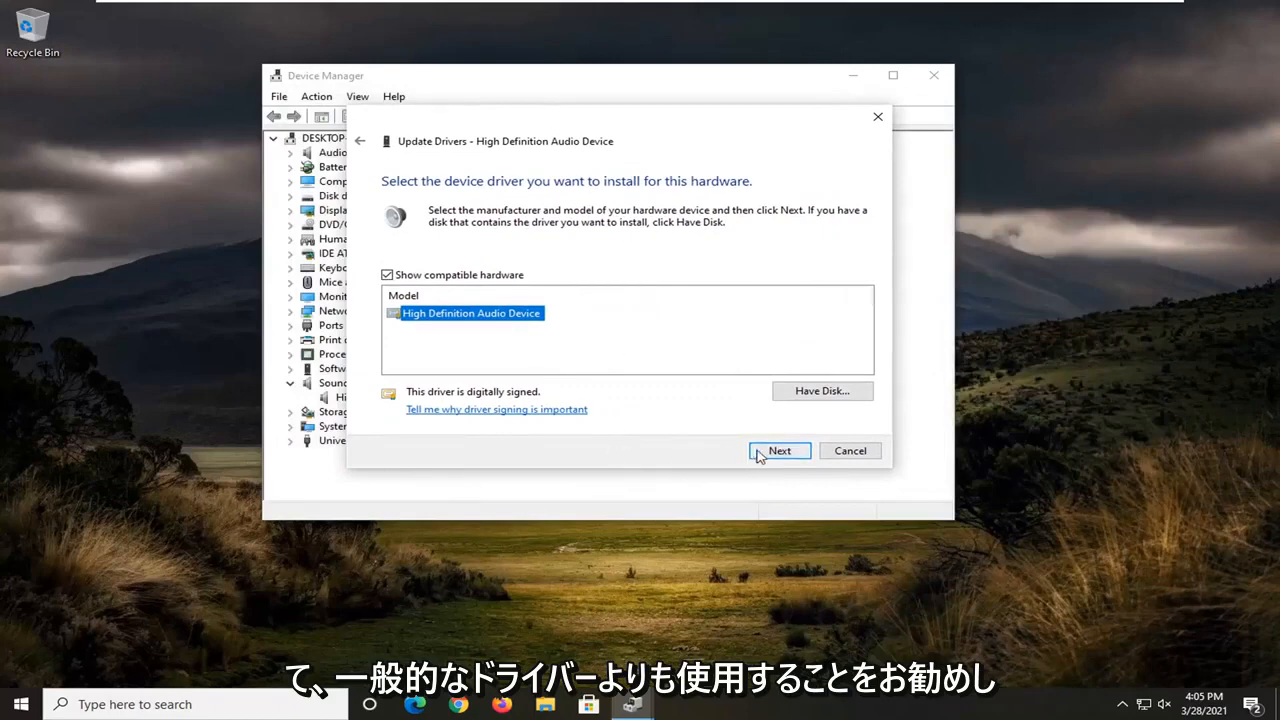
{"action": "left_click", "coordinate": [779, 450]}
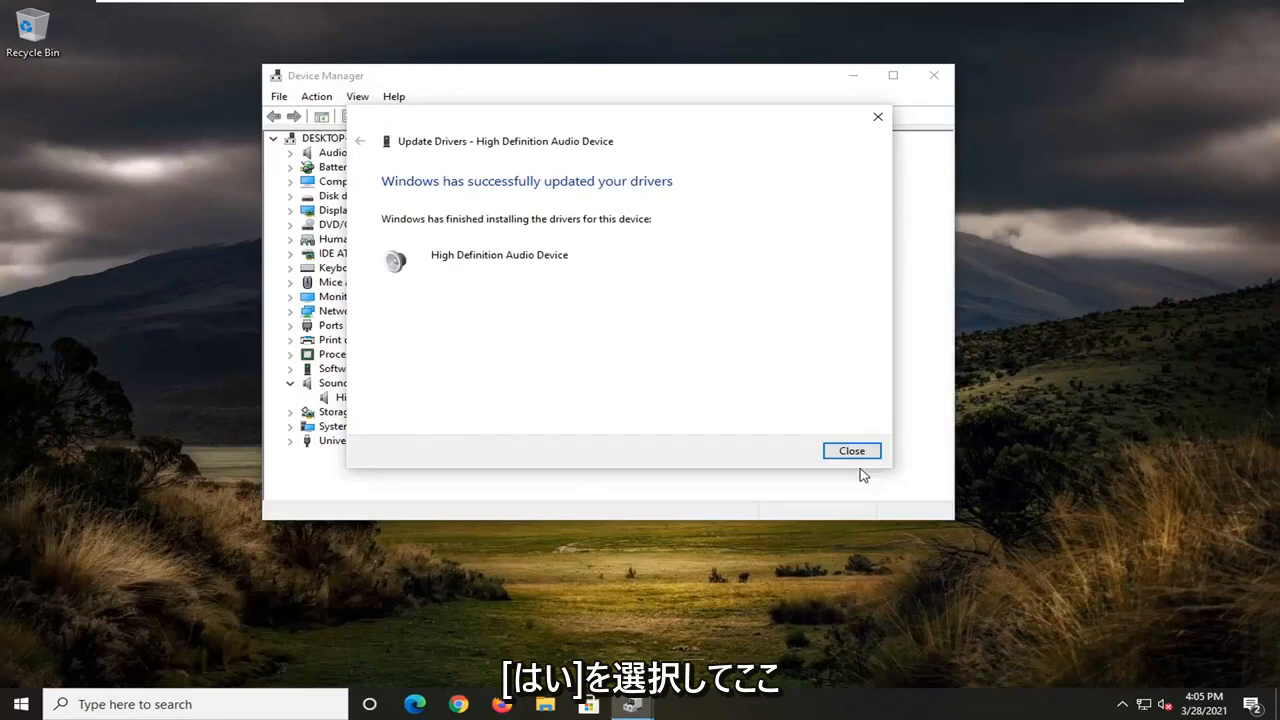
{"action": "left_click", "coordinate": [851, 450]}
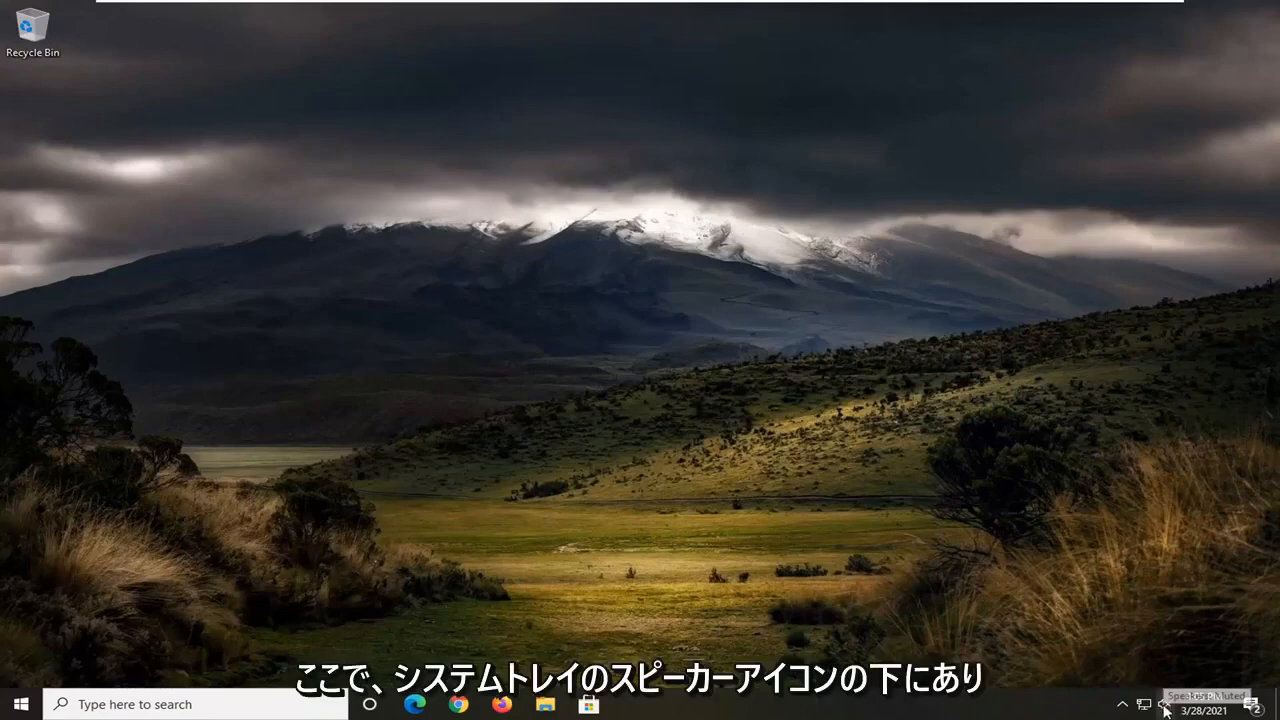
{"action": "mouse_move", "coordinate": [1127, 690]}
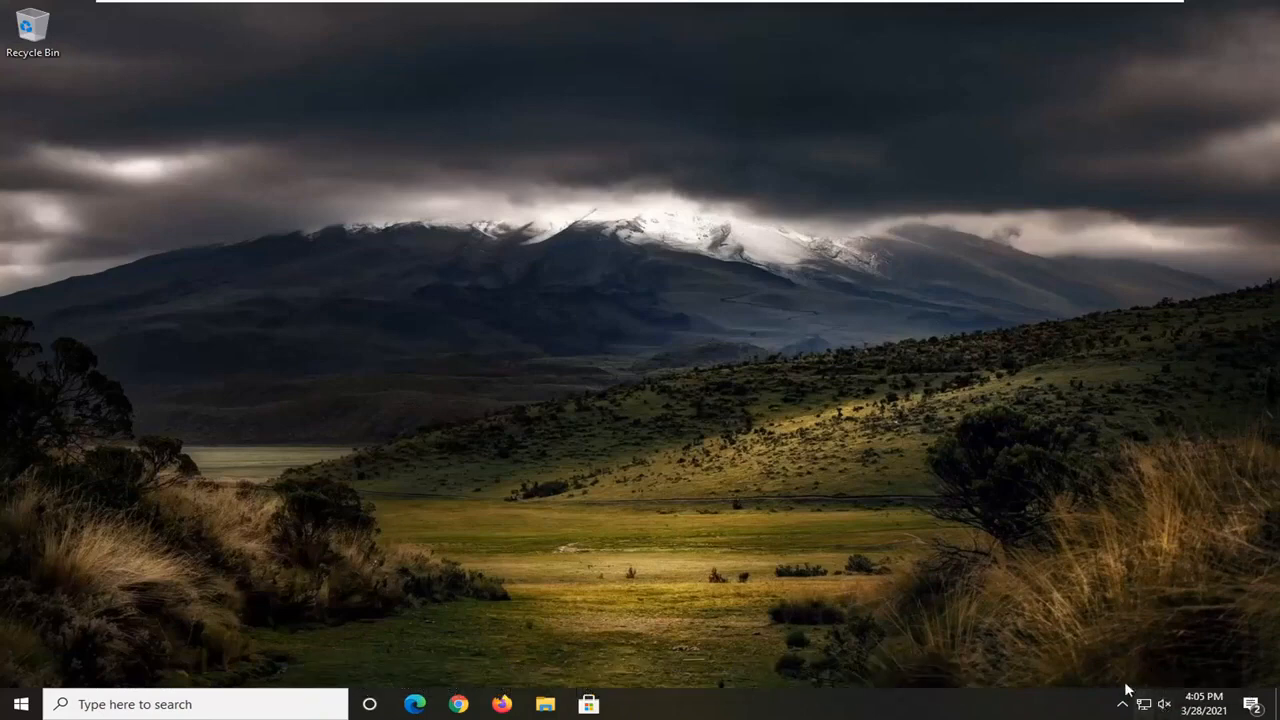
Check the Sound Playback tab shows Speakers as default device, then close it.
{"action": "right_click", "coordinate": [1164, 703]}
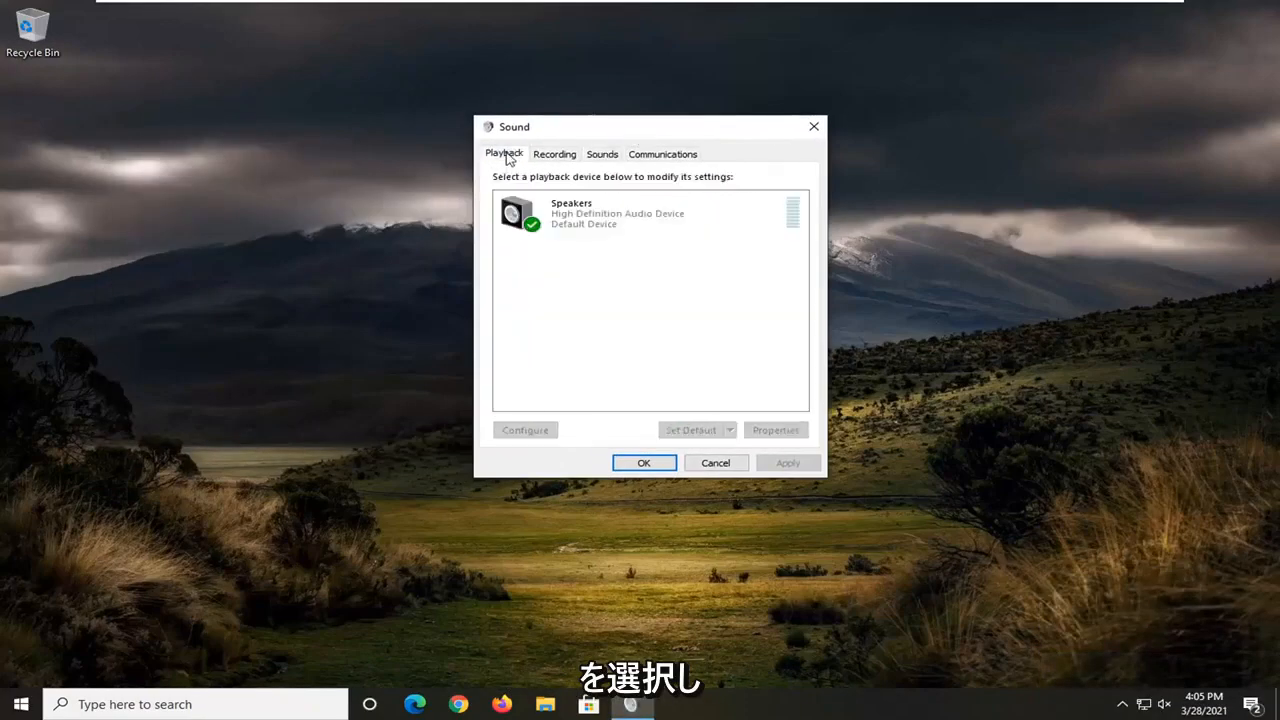
{"action": "mouse_move", "coordinate": [568, 359]}
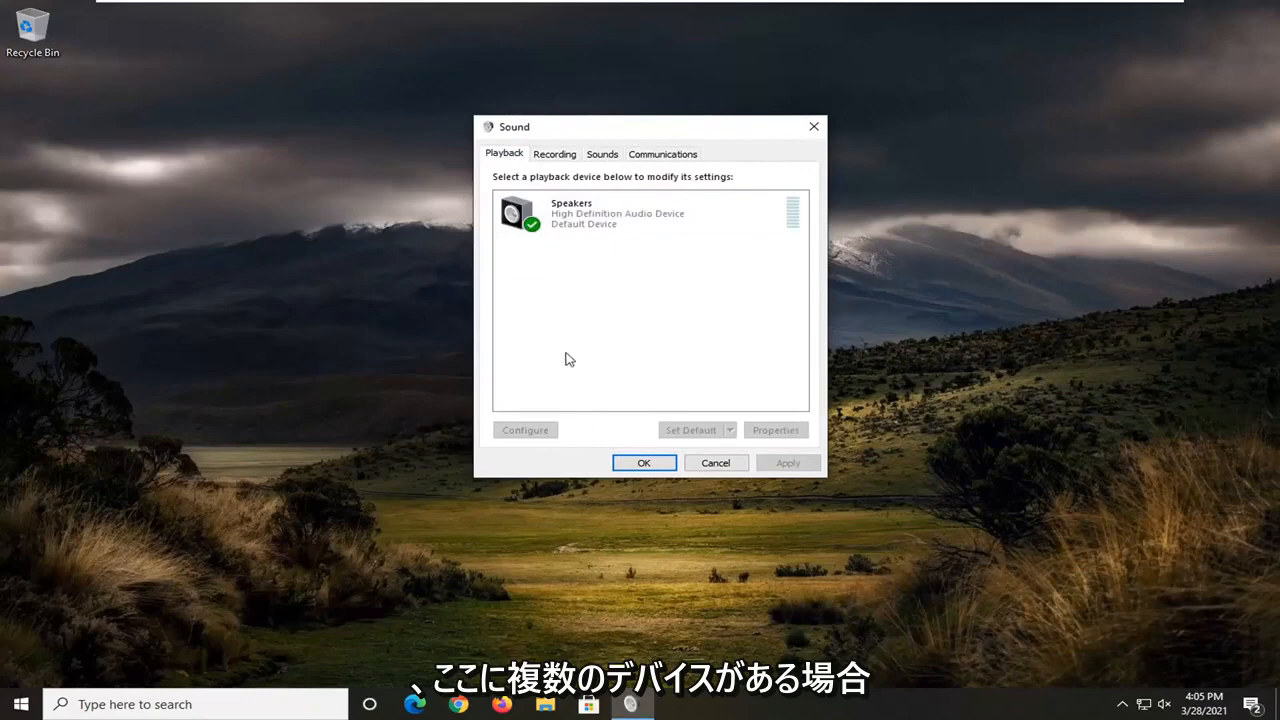
{"action": "mouse_move", "coordinate": [640, 263]}
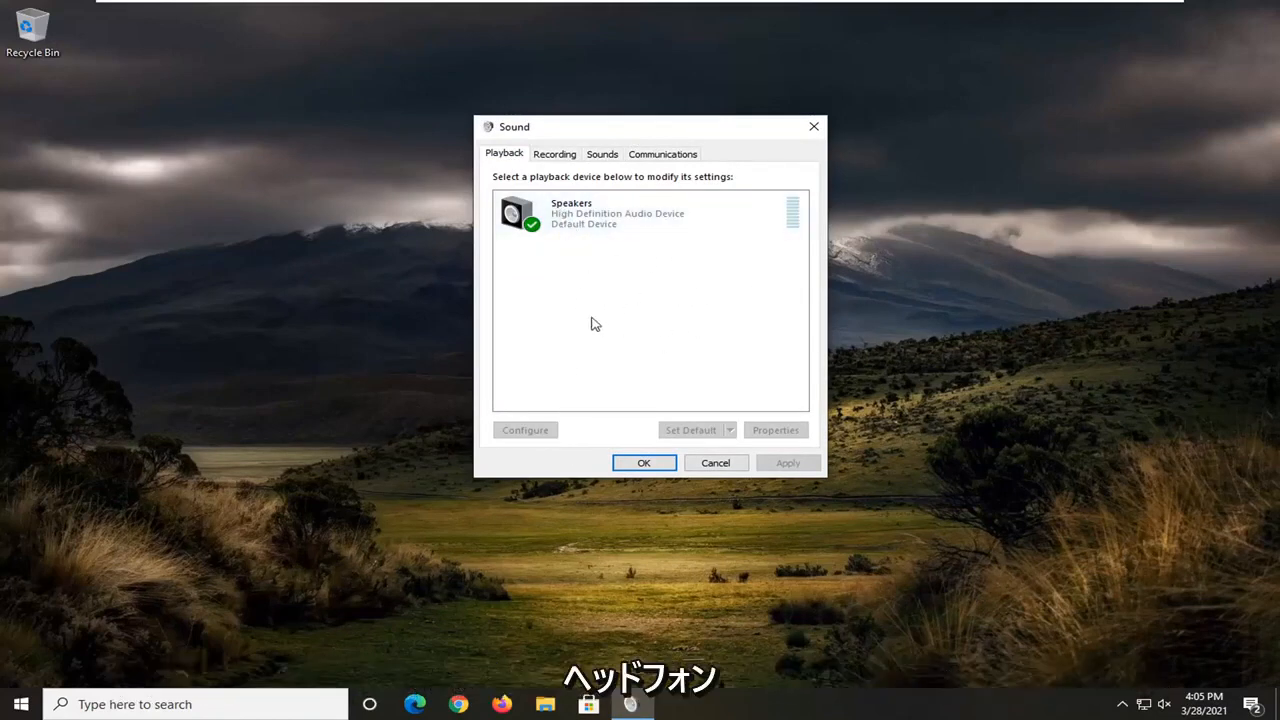
{"action": "left_click", "coordinate": [617, 212]}
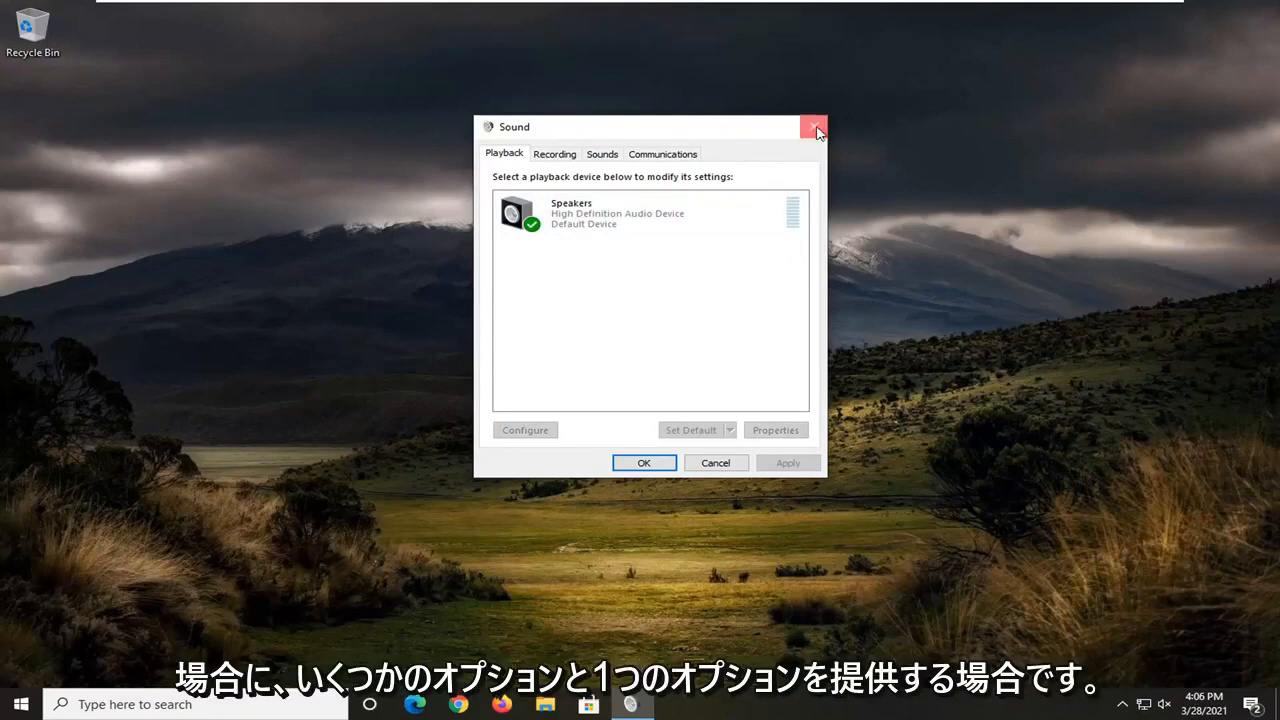
{"action": "left_click", "coordinate": [813, 127]}
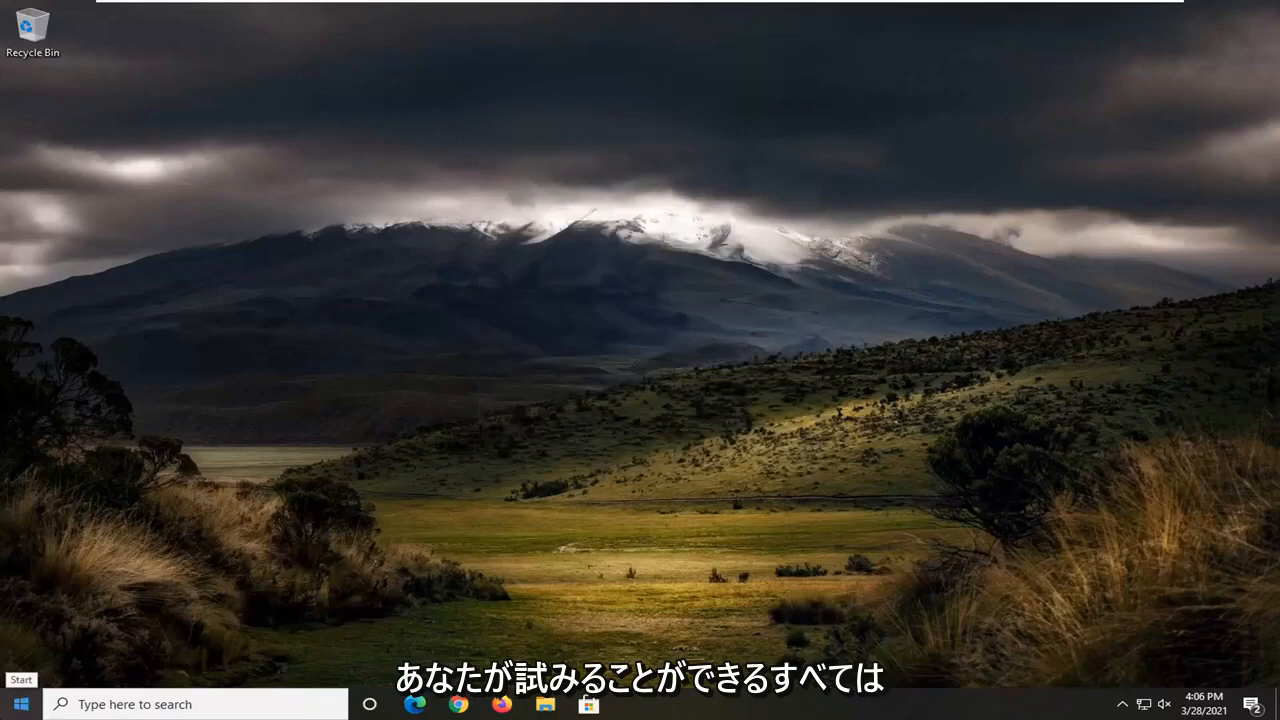
Search 'troubleshoot' and run the Playing Audio troubleshooter from Additional troubleshooters.
{"action": "type", "text": "troubl"}
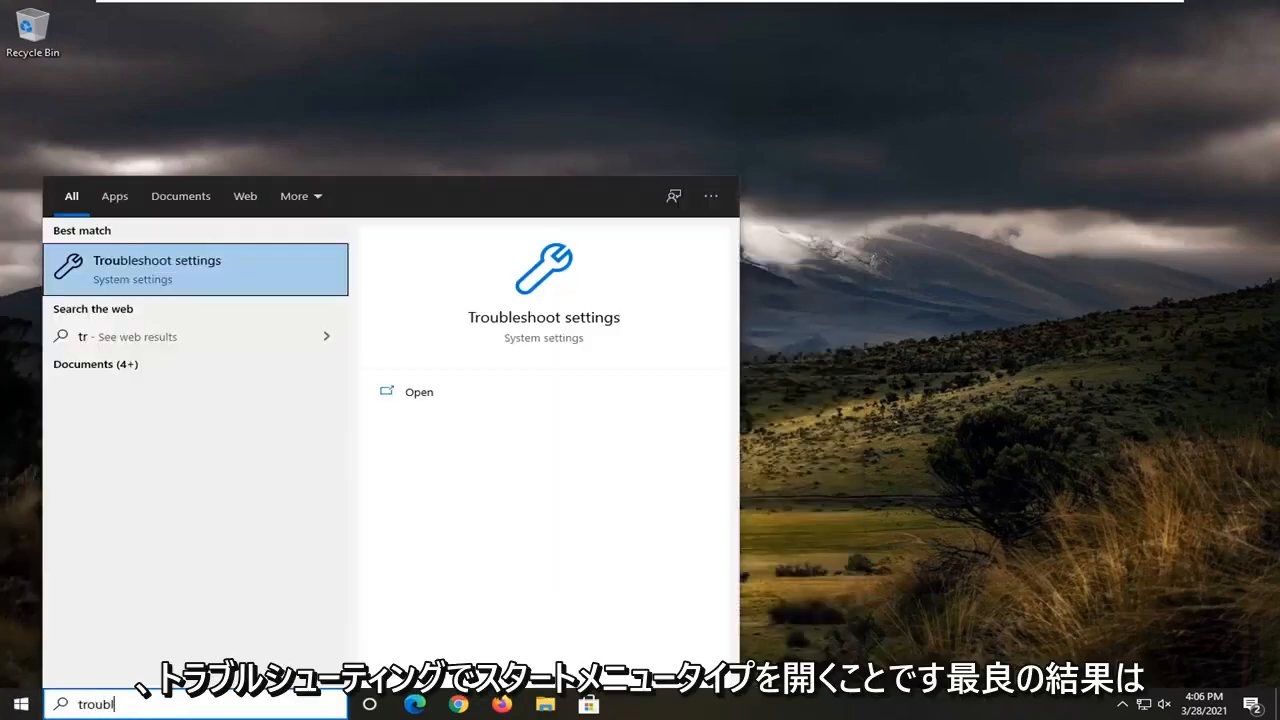
{"action": "type", "text": "eshoot"}
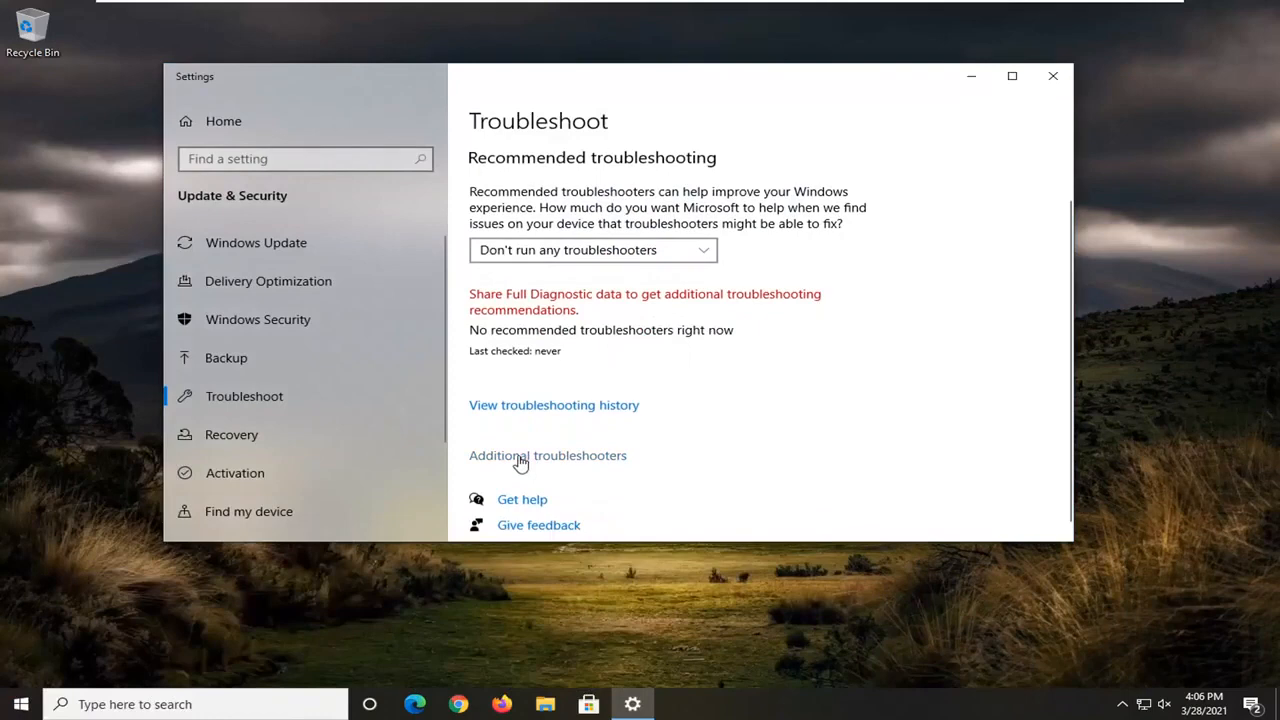
{"action": "left_click", "coordinate": [547, 455]}
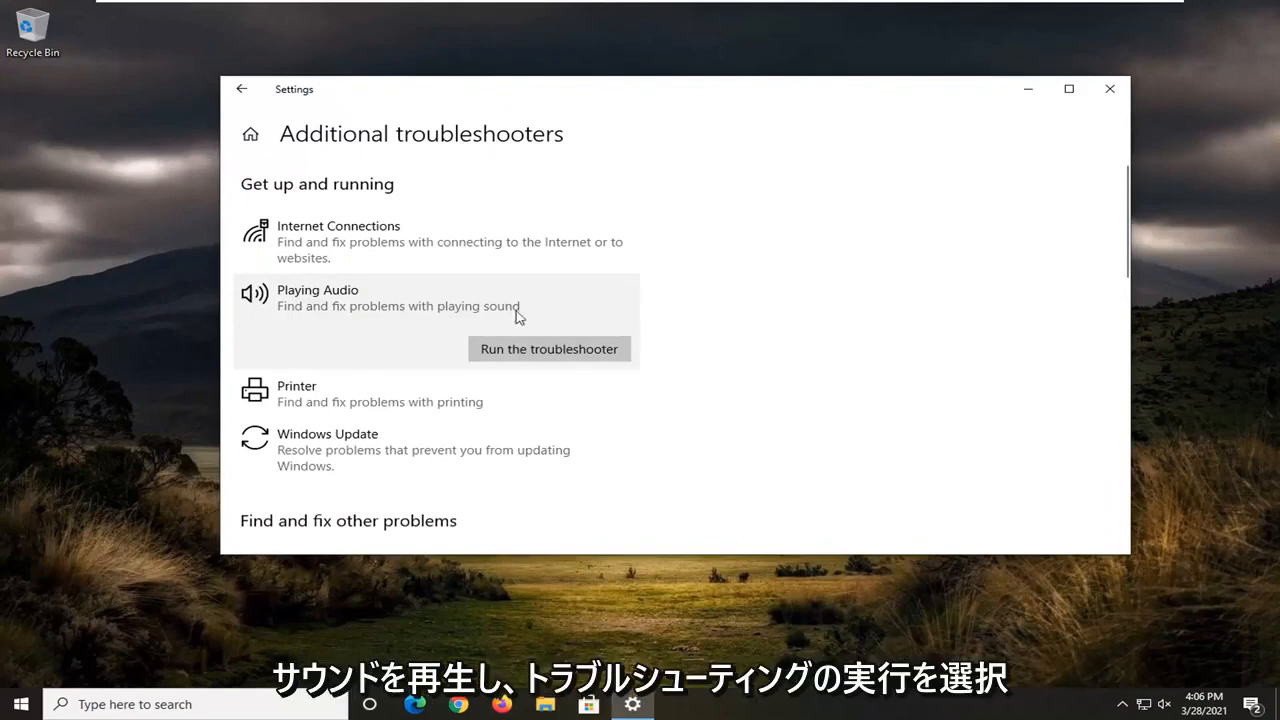
{"action": "left_click", "coordinate": [549, 349]}
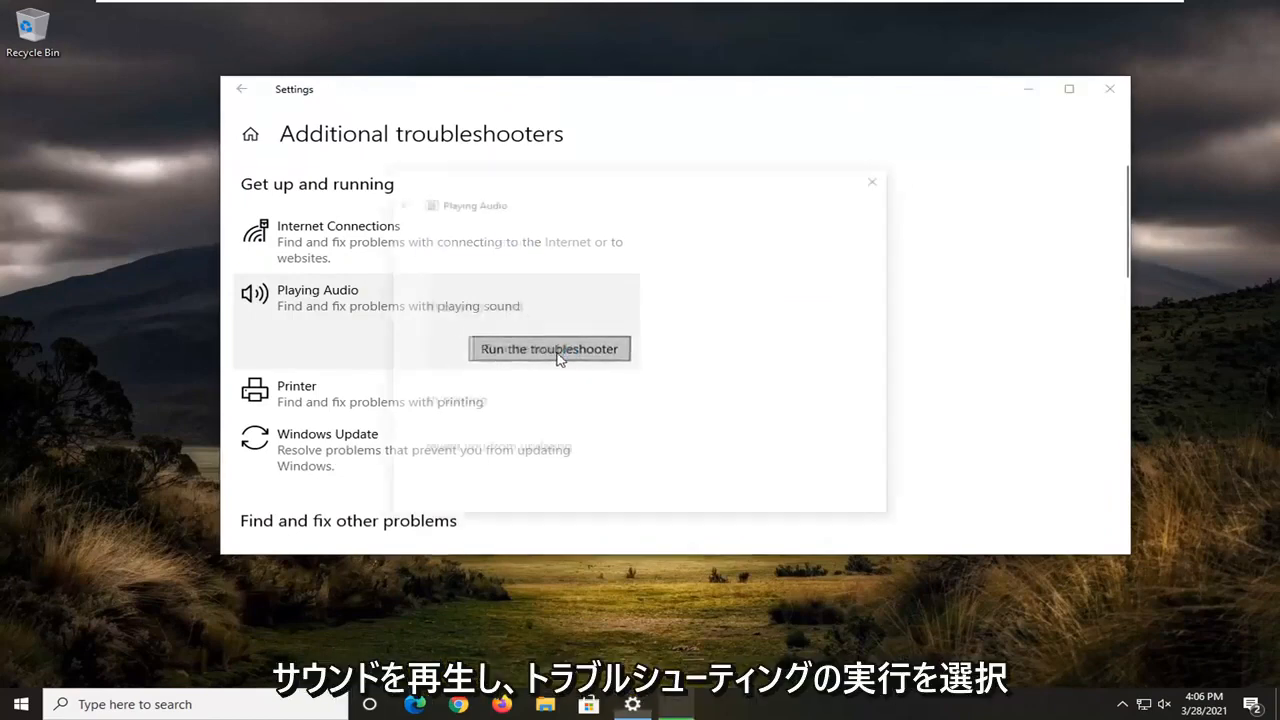
Dismiss Speakers Properties, continue past the volume suggestion, and close the finished troubleshooter.
{"action": "left_click", "coordinate": [549, 348]}
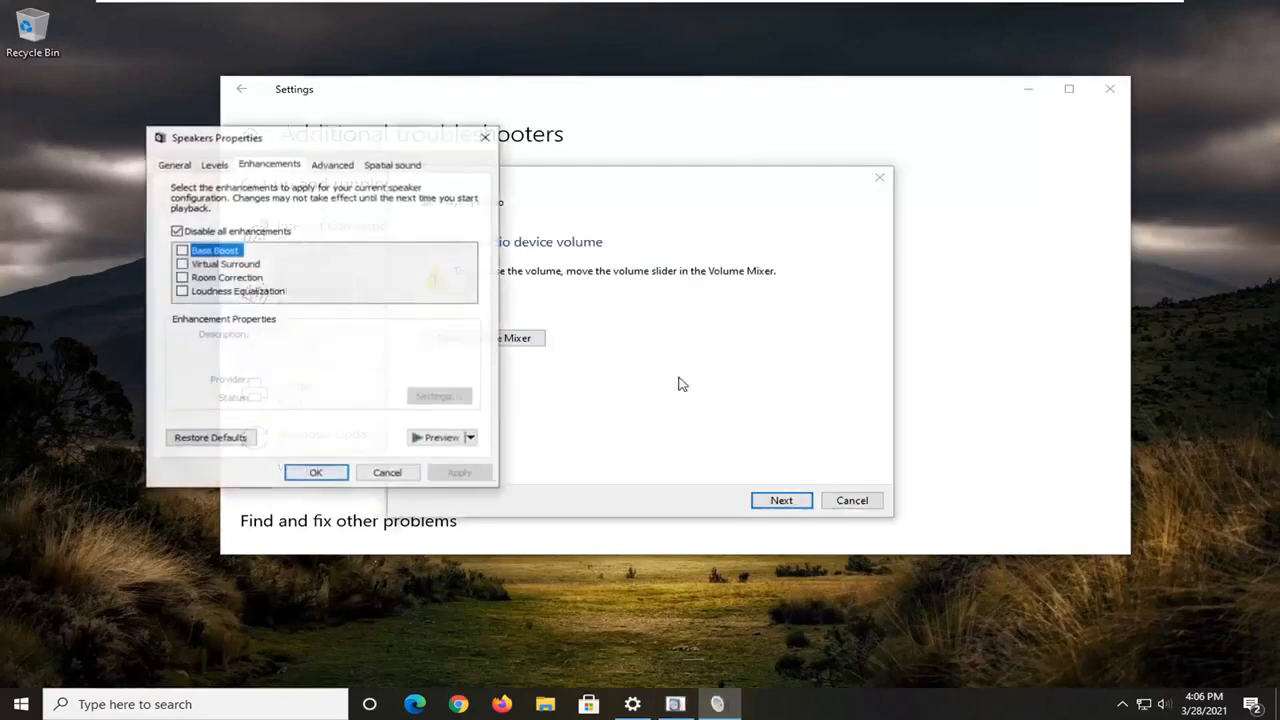
{"action": "left_click", "coordinate": [315, 472]}
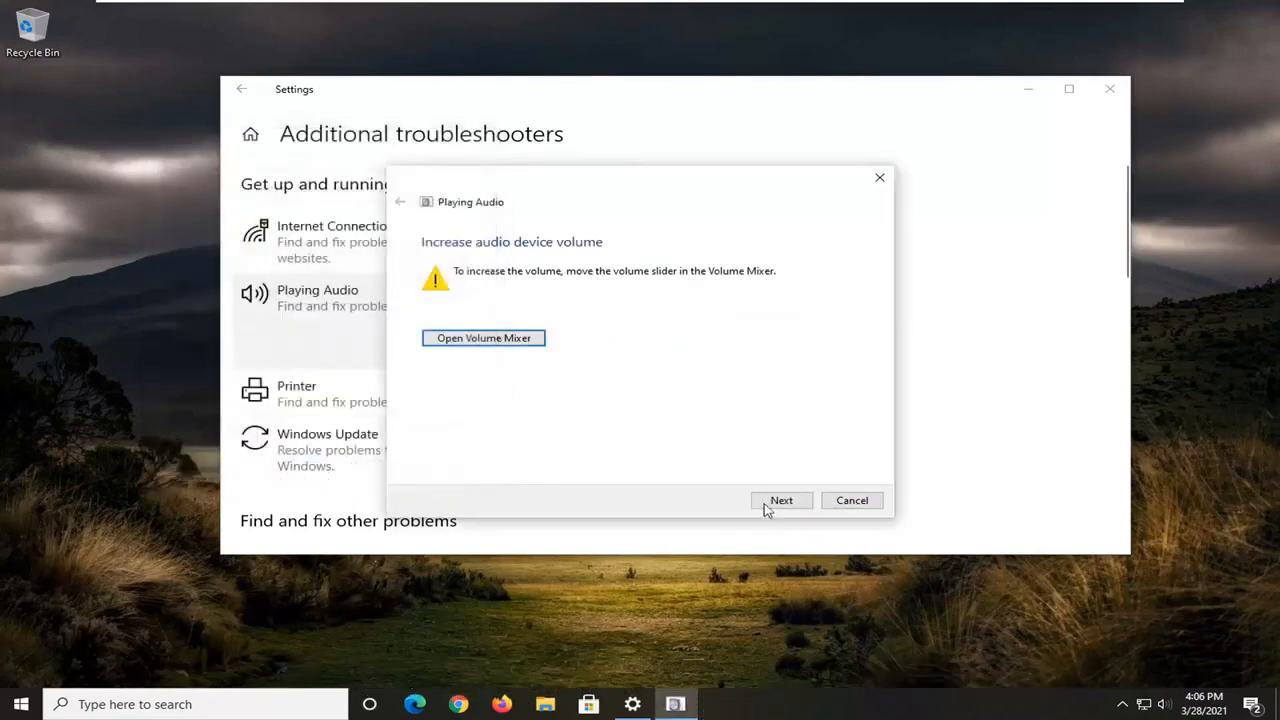
{"action": "left_click", "coordinate": [781, 500]}
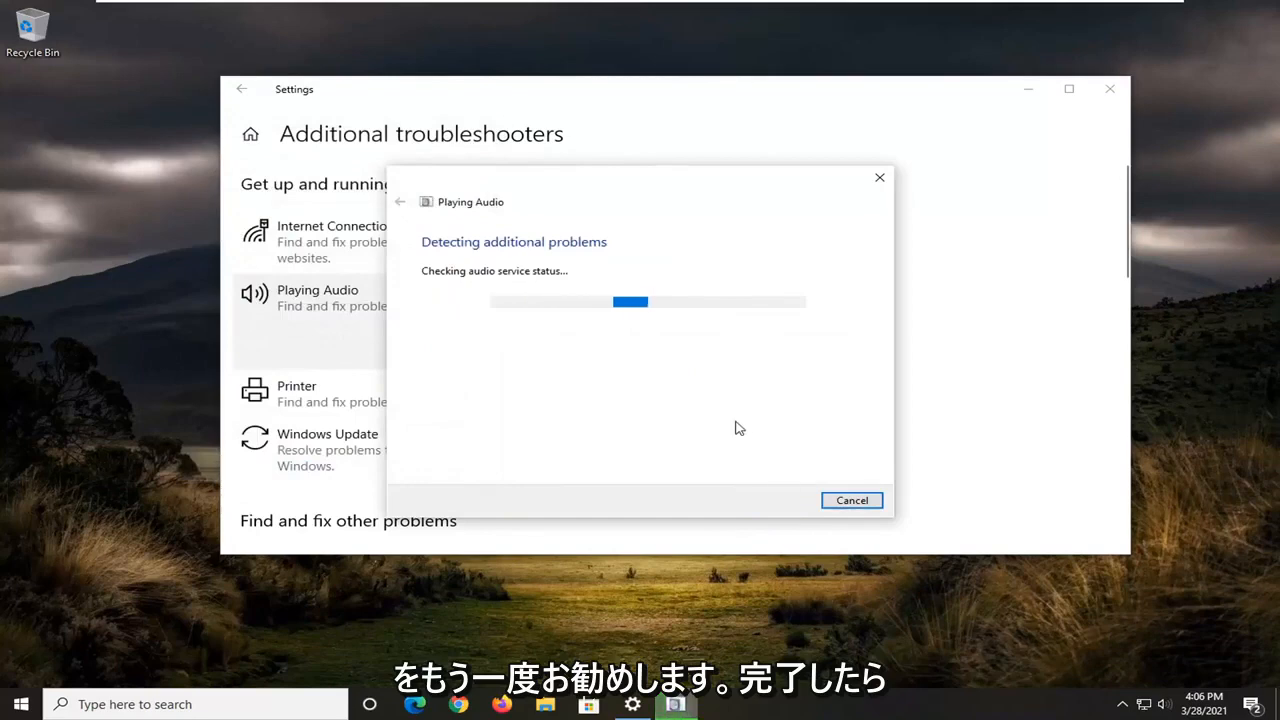
{"action": "left_click", "coordinate": [851, 500]}
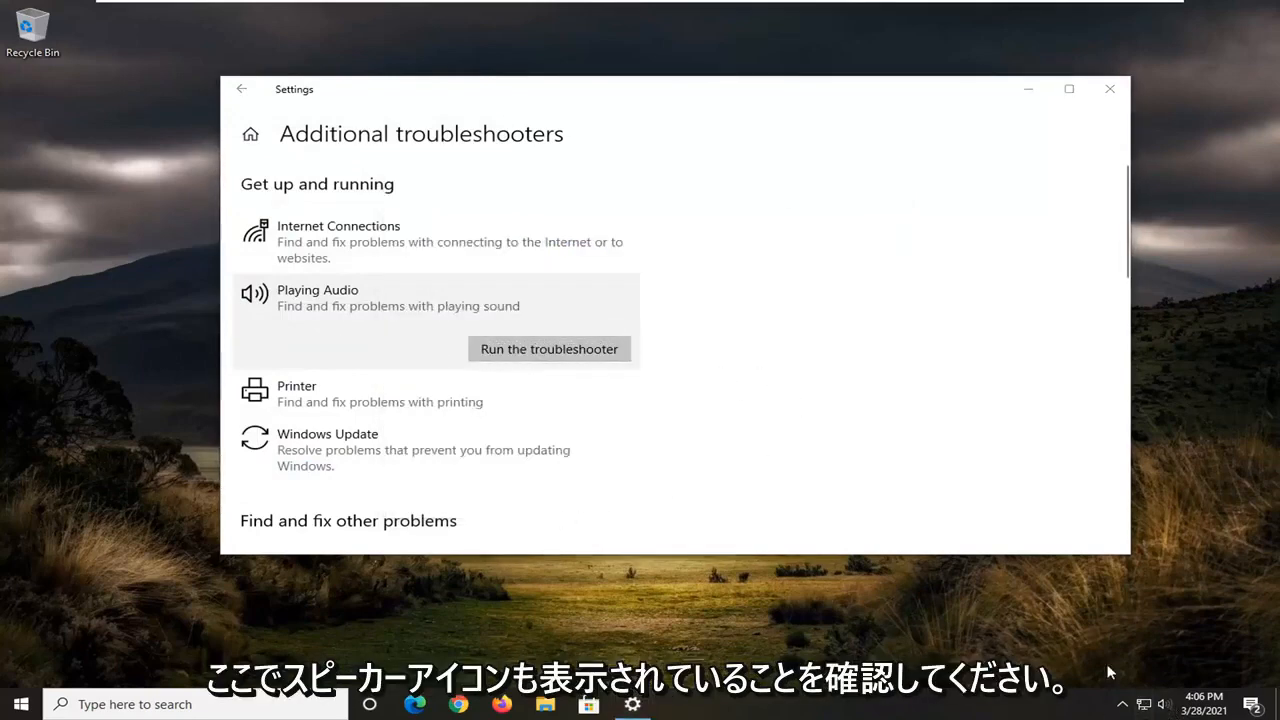
View the speaker volume slider, showing 0 and muted, then dismiss it.
{"action": "left_click", "coordinate": [1164, 704]}
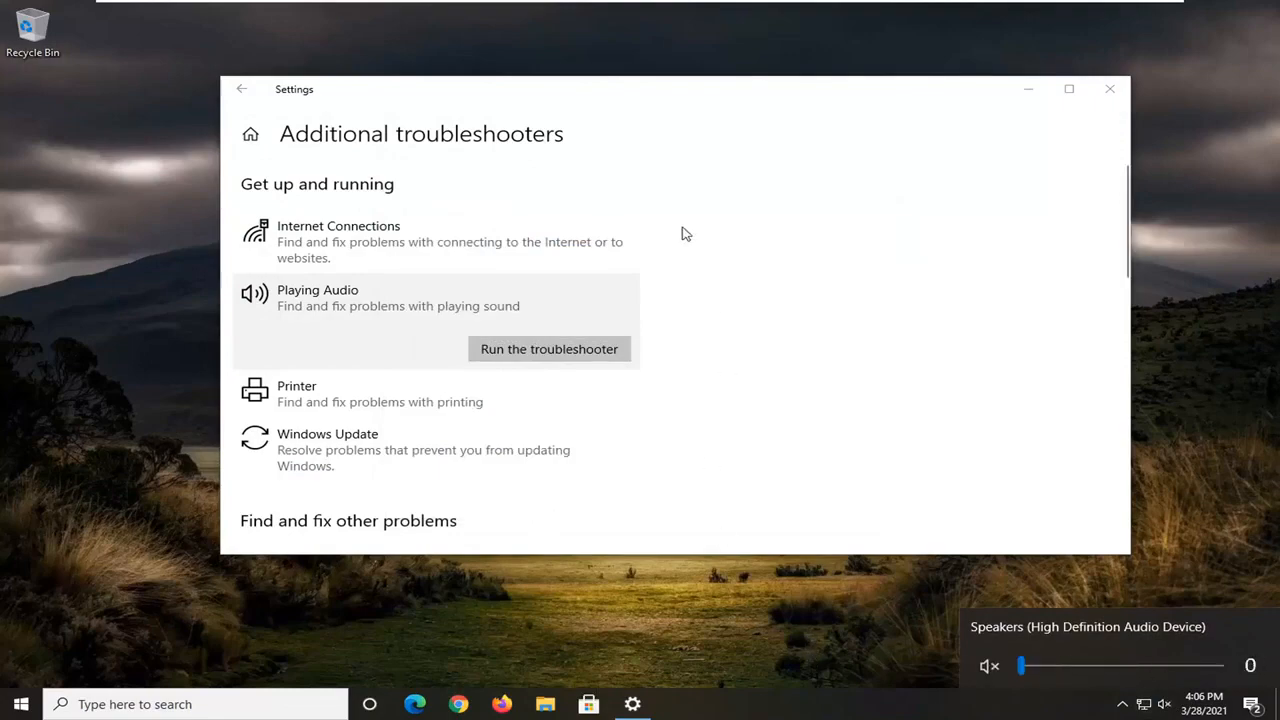
{"action": "left_click", "coordinate": [1109, 88]}
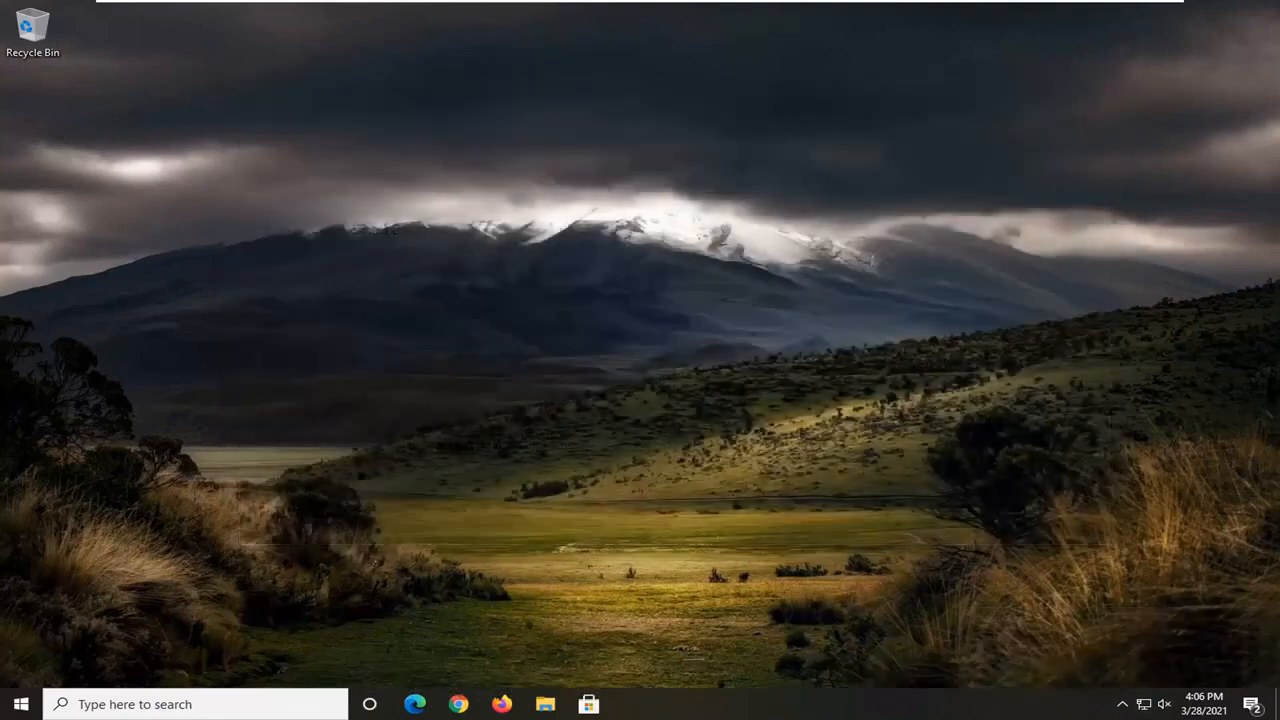